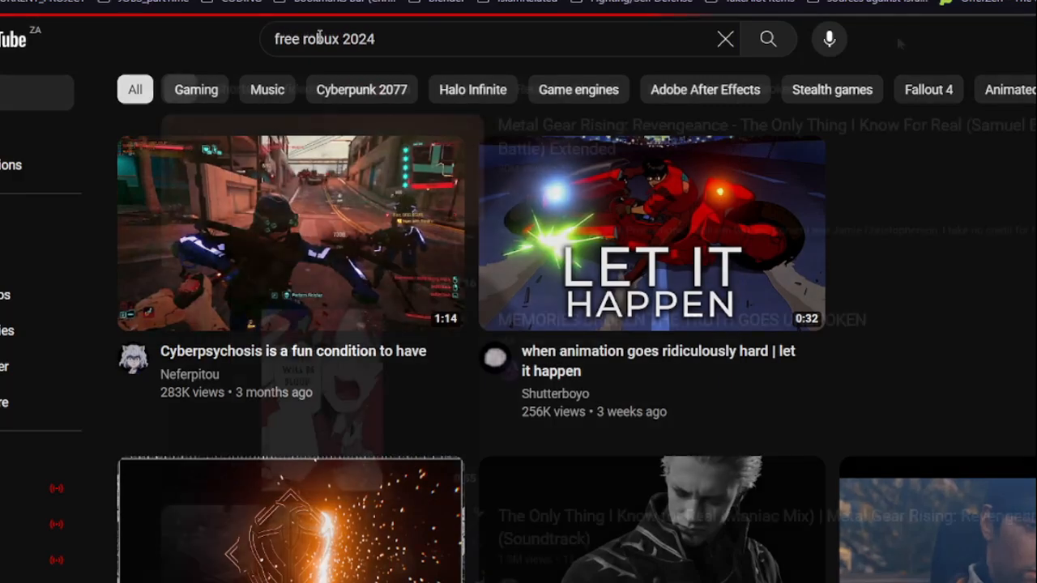
Clear the YouTube search and select the Jetpack Samurai 'Memories Broken' video
left_click(724, 39)
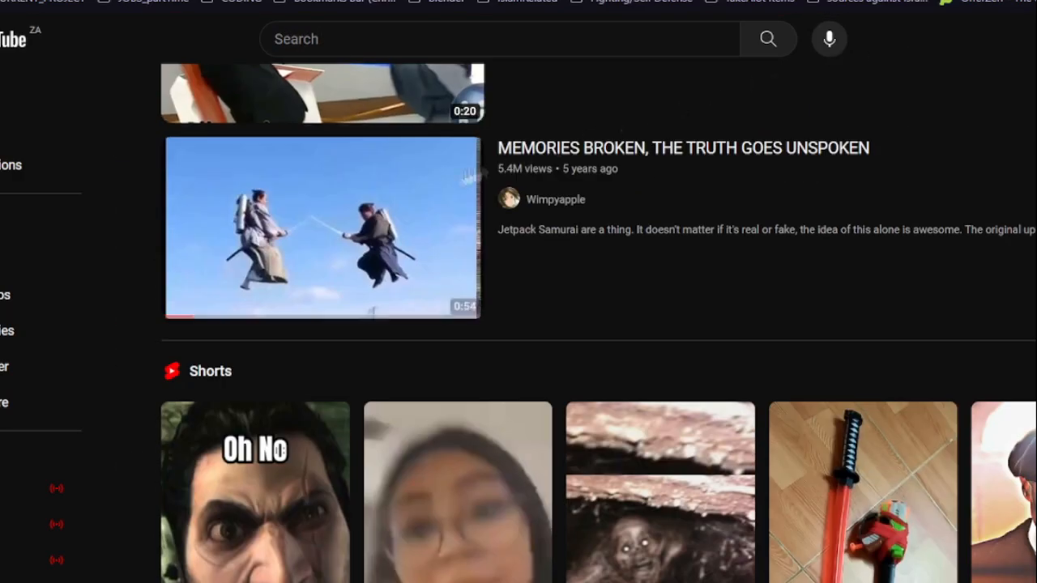
left_click(321, 229)
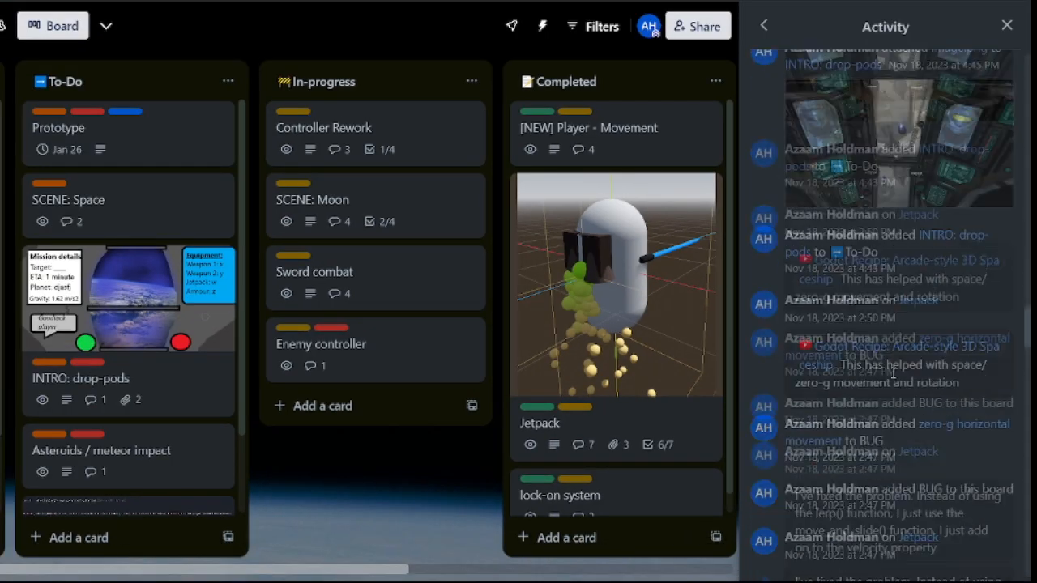
Scroll Trello's Activity panel and open the card with the red astronaut image
scroll("down", 3)
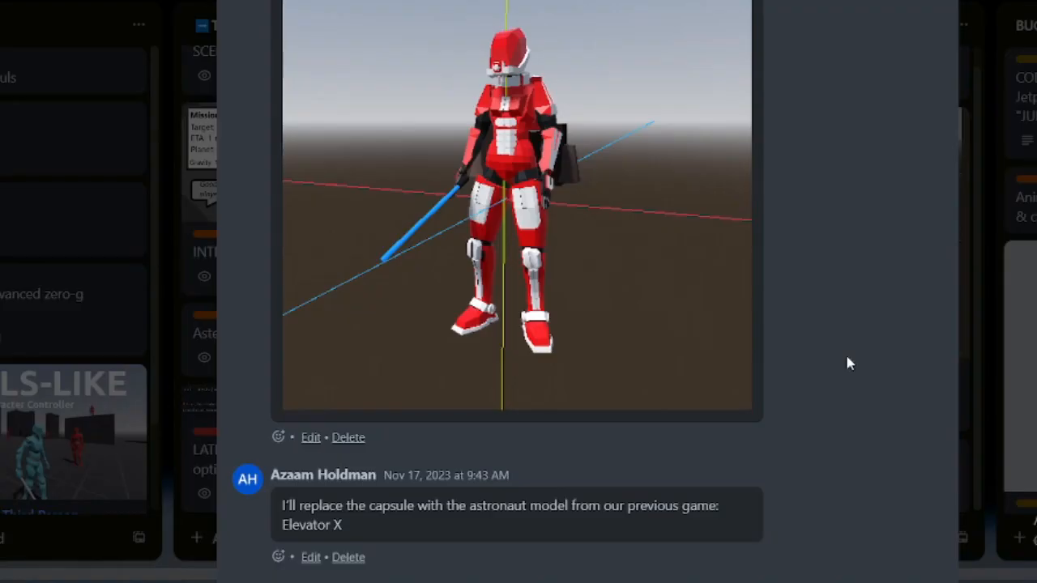
left_click(516, 203)
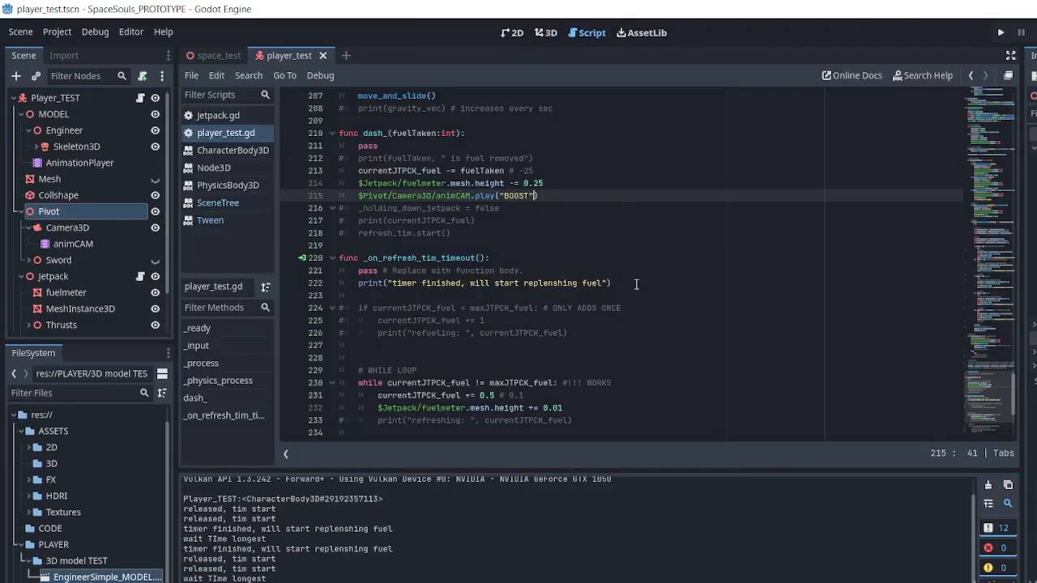
Scroll player_test.gd, then preview the space_test scene with the player on the moon in 3D
scroll("up", 3)
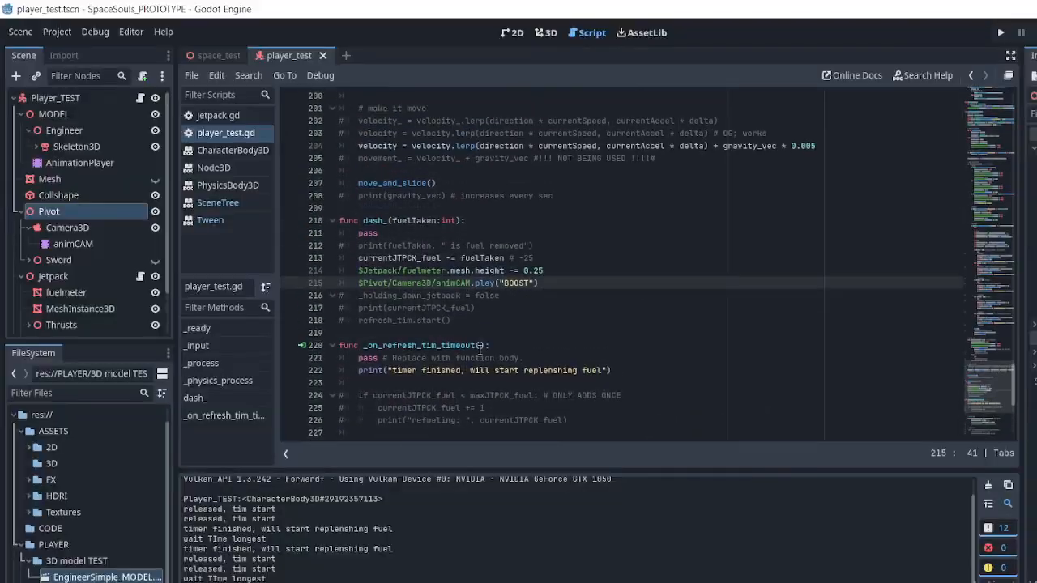
scroll("up", 3)
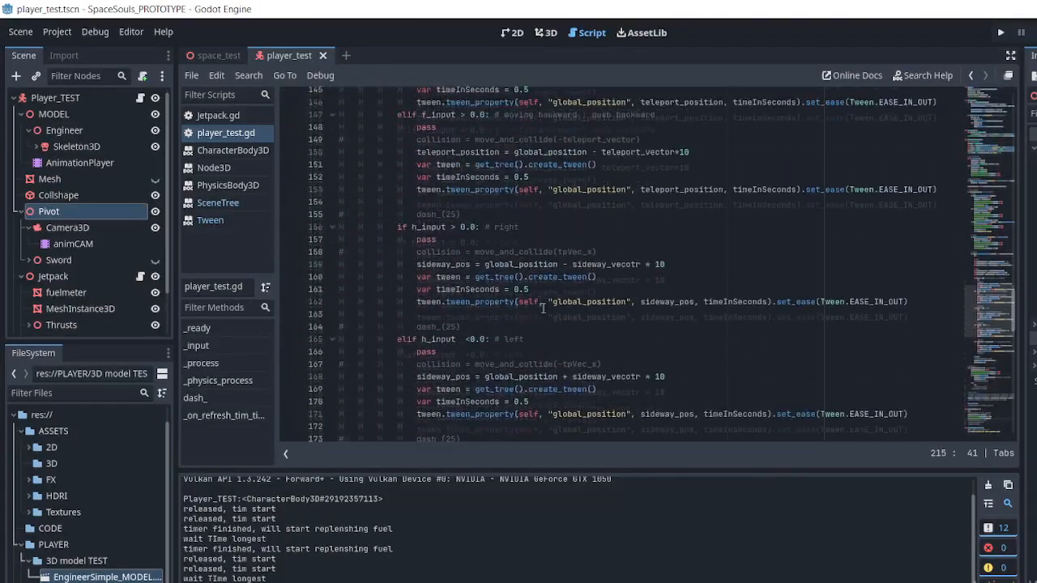
left_click(547, 32)
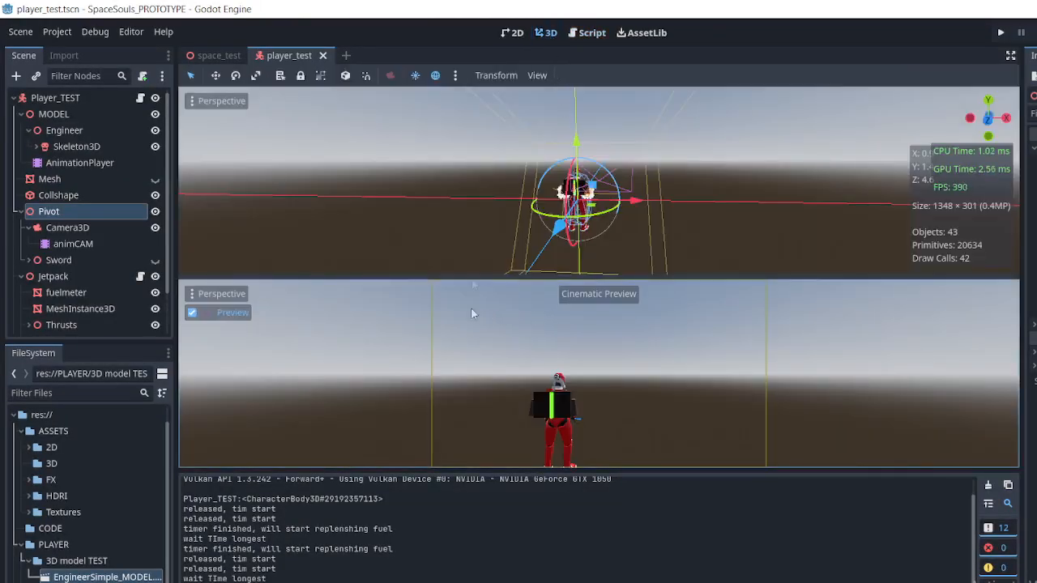
left_click(217, 55)
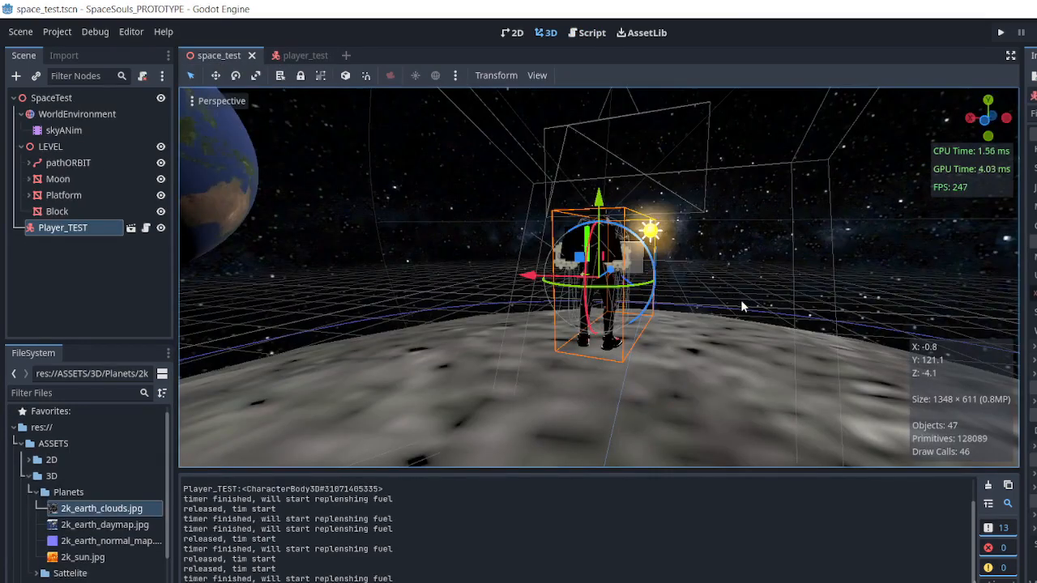
left_click(1001, 32)
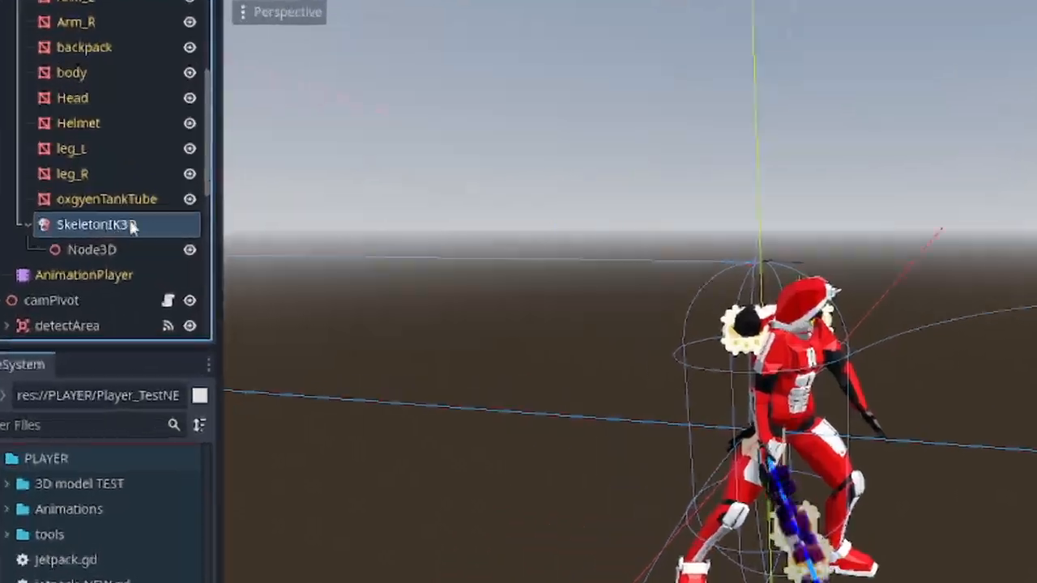
Open Player_TestNEW and select the SkeletonIK3D's Node3D target posing the sword arm
left_click(95, 224)
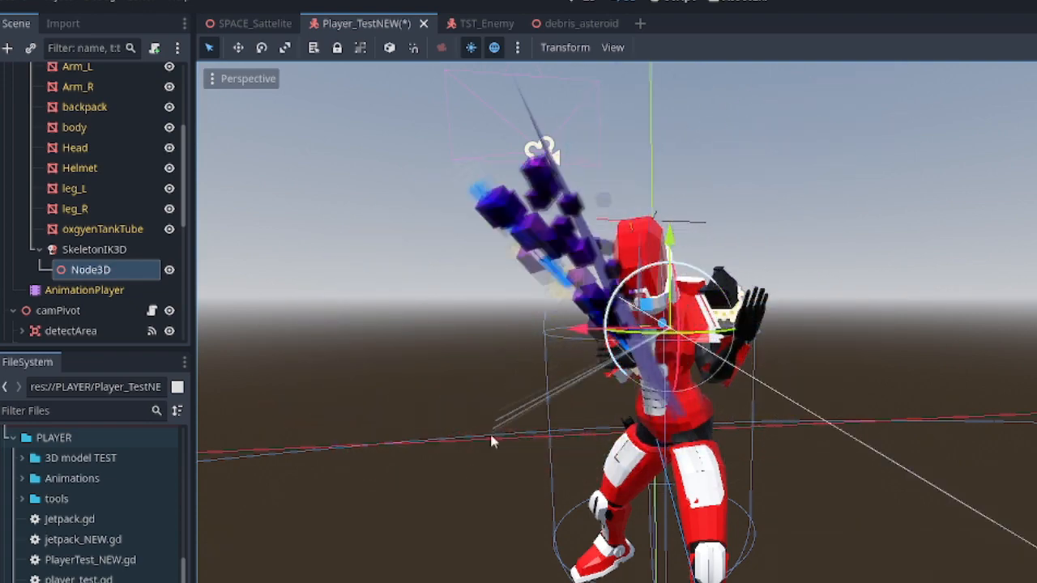
left_click(471, 47)
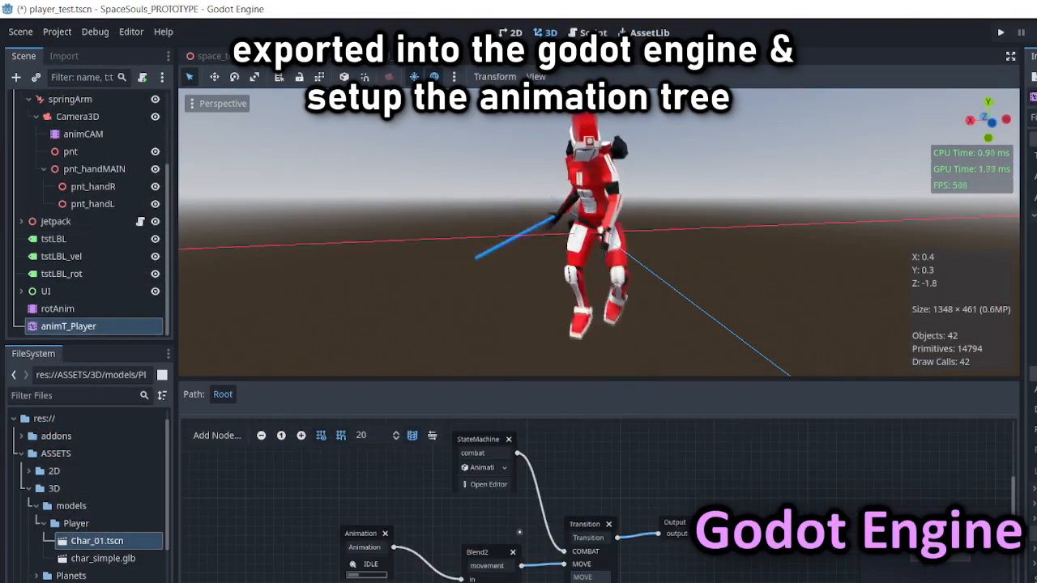
Select animT_Player to view the StateMachine, Blend2 and Transition nodes, then return to scripts
left_click(489, 484)
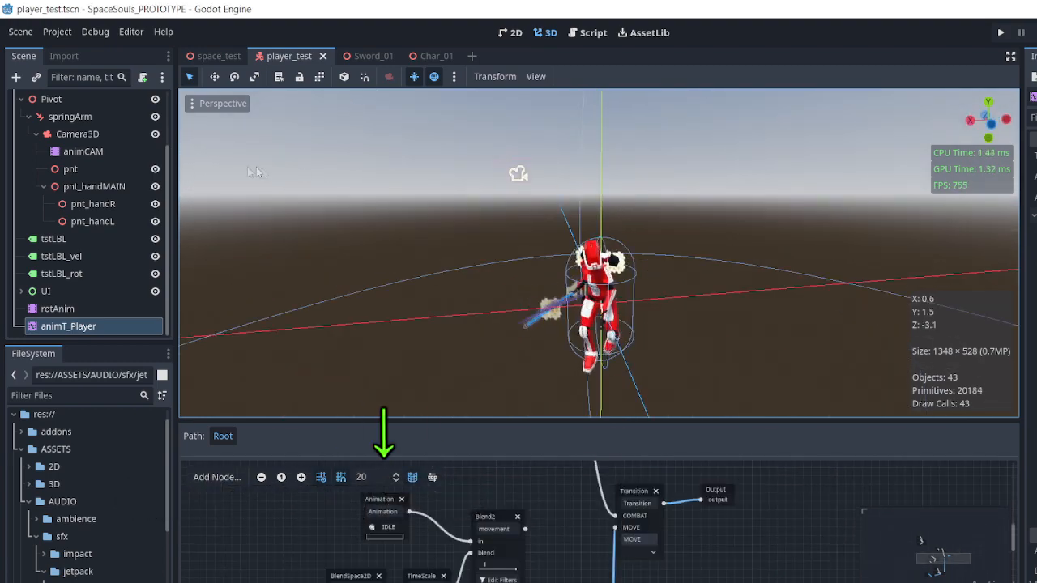
left_click(1001, 33)
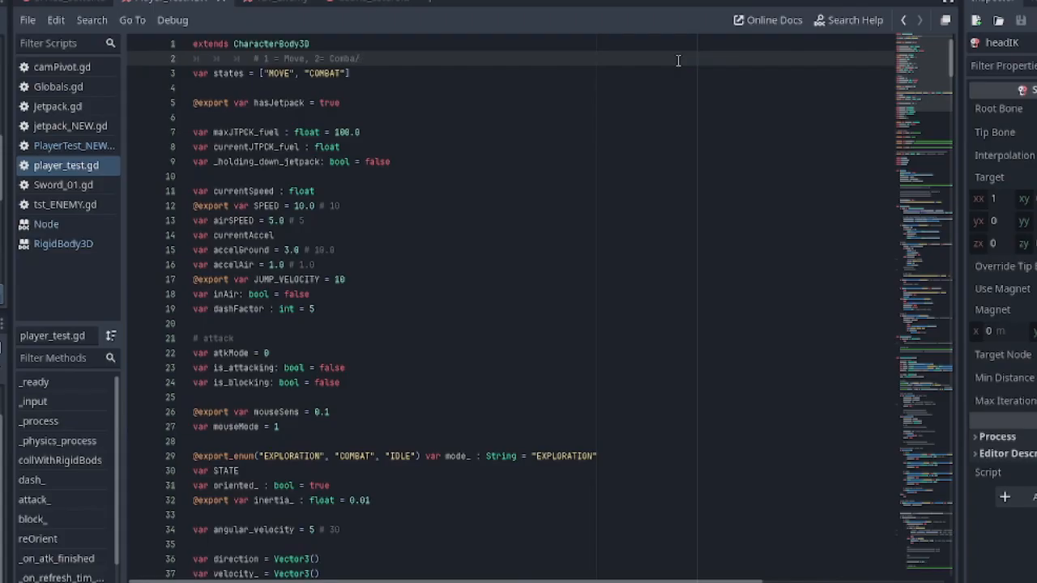
Open PlayerTest_NEW.gd at the lockOnTarget_ function turning the player toward its target
right_click(66, 165)
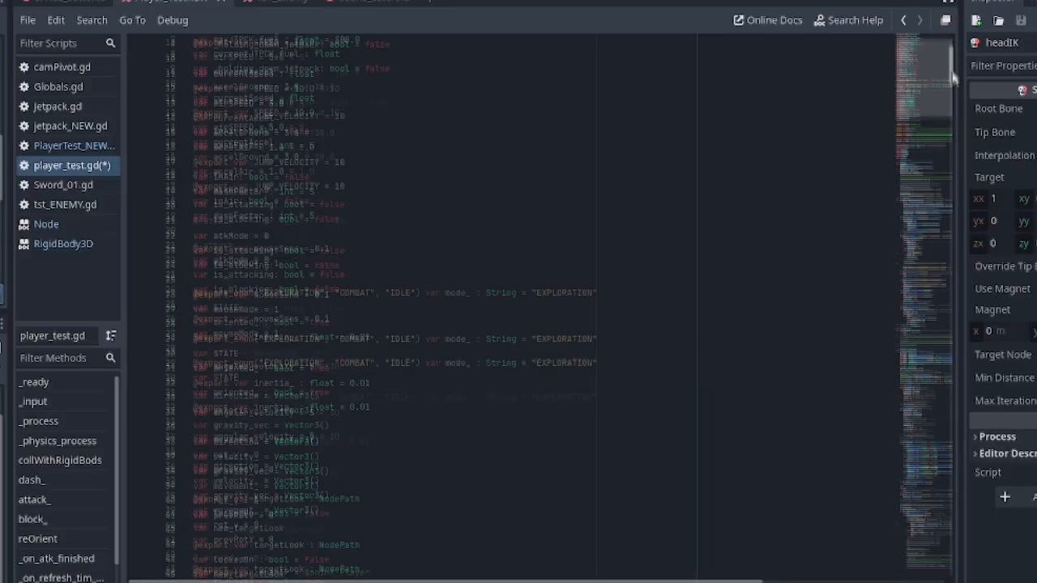
scroll("down", 3)
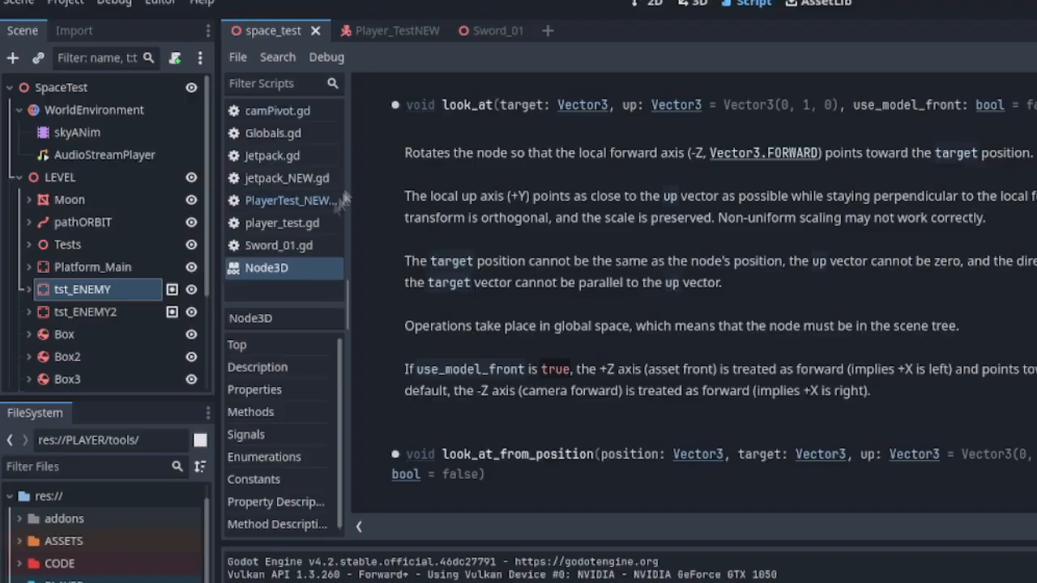
left_click(290, 200)
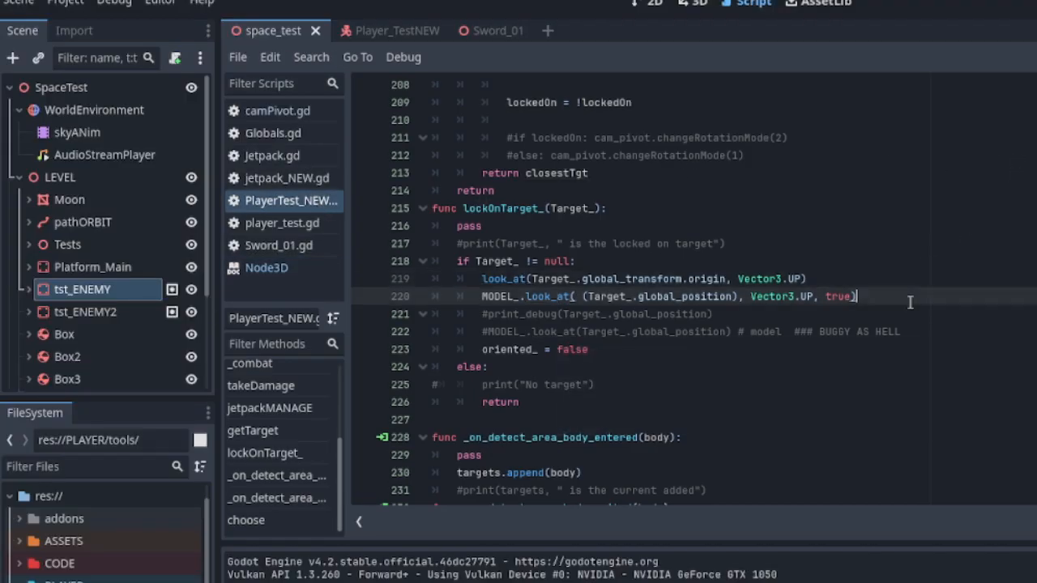